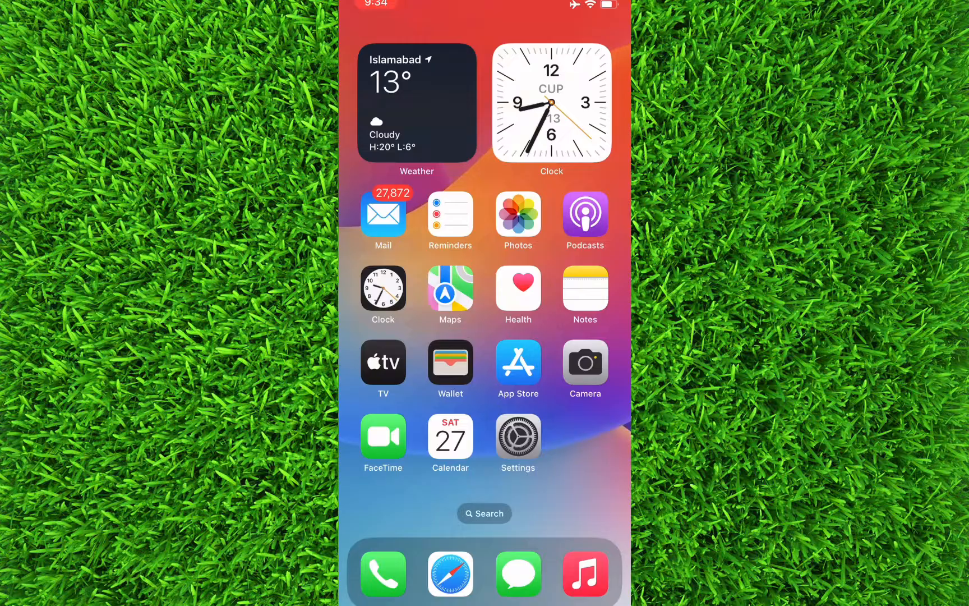
# Search the App Store for "telegram" to find Telegram Messenger.
pyautogui.click(519, 363)
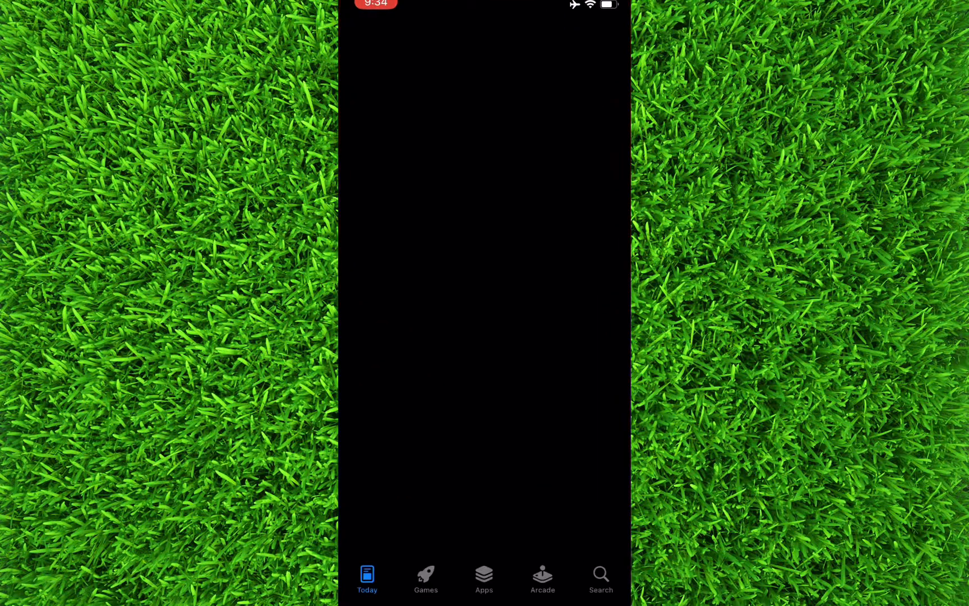
pyautogui.click(600, 578)
pyautogui.write('te')
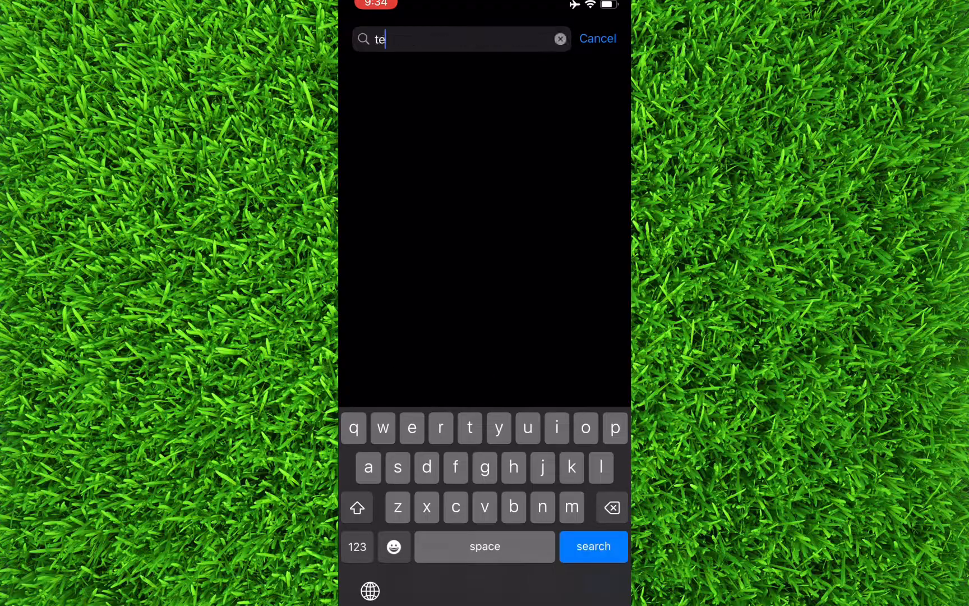
pyautogui.write('legram')
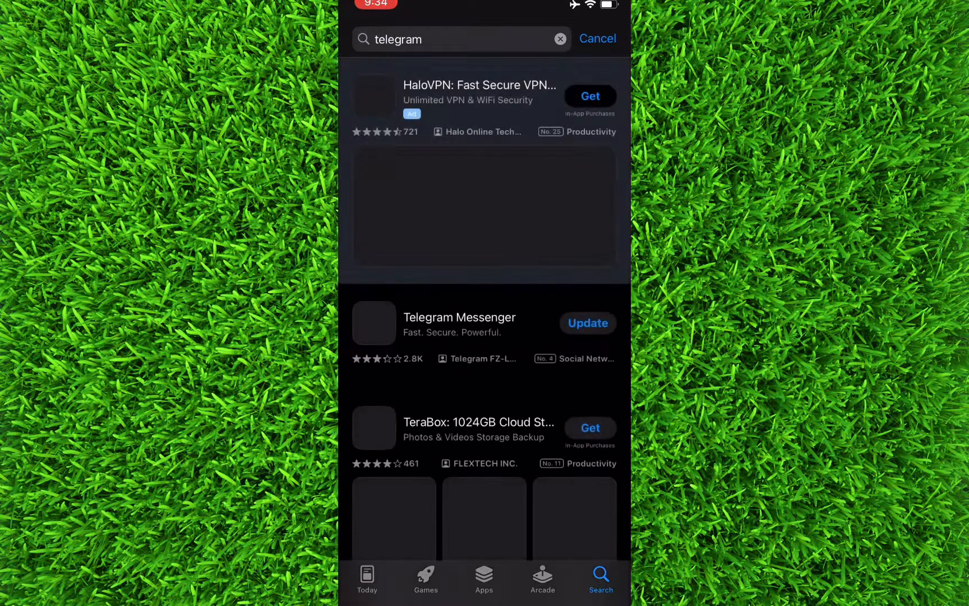
# Update Telegram Messenger (version 10.6.3) from its App Store page.
pyautogui.click(459, 317)
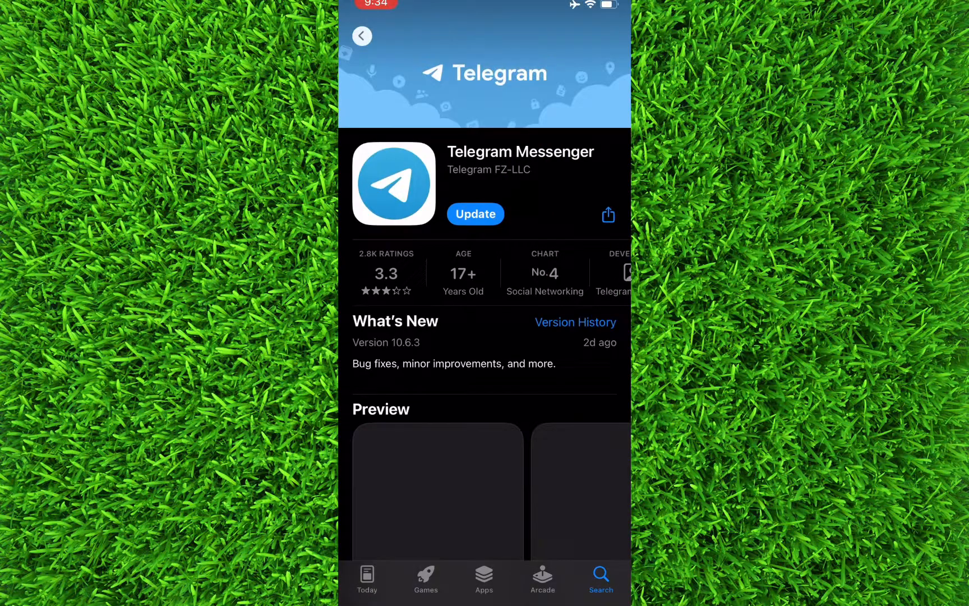
pyautogui.click(474, 214)
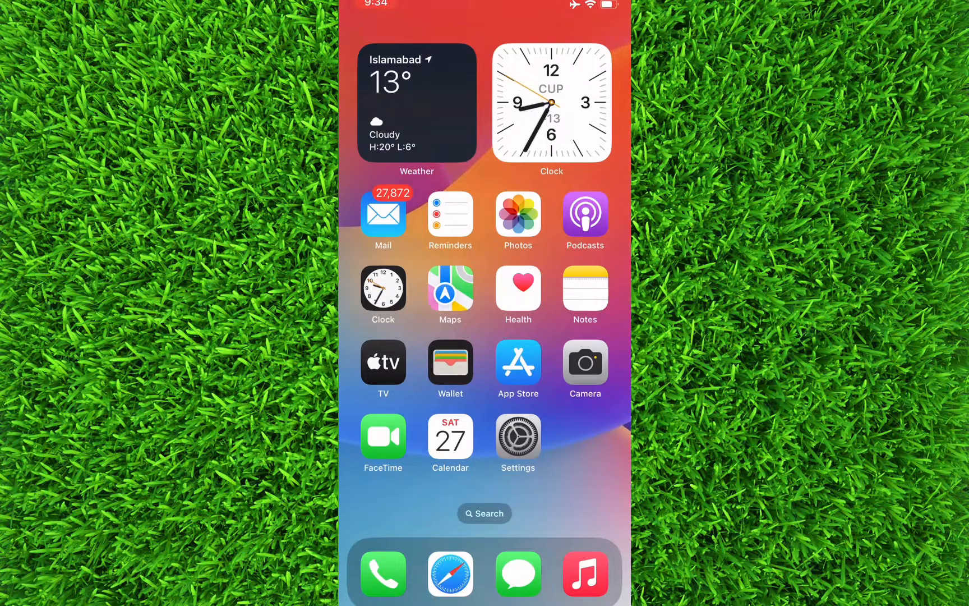
# Show Telegram's entry in iPhone Storage, version 10.6.2 at 126.4 MB.
pyautogui.click(517, 437)
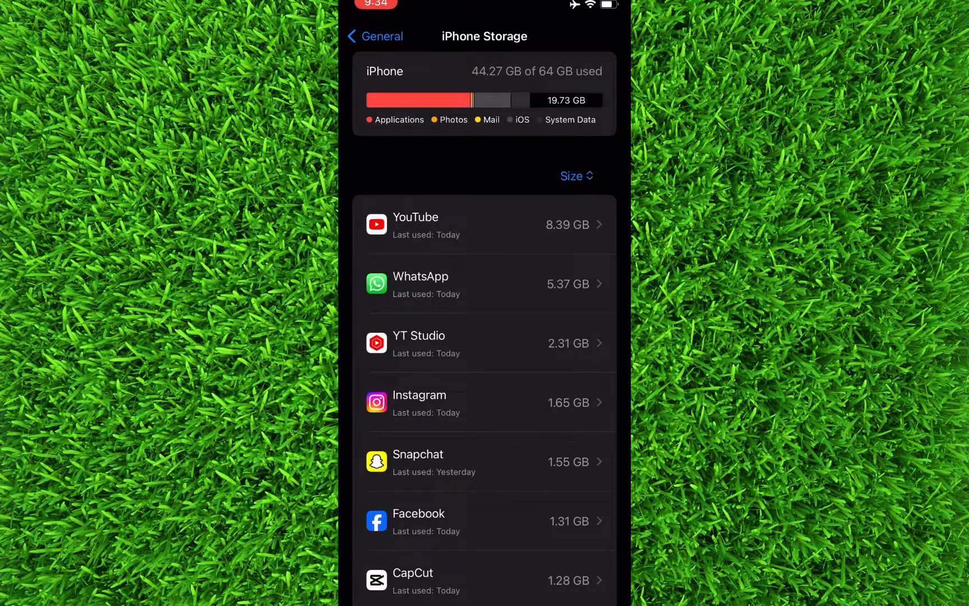
pyautogui.scroll(-3)
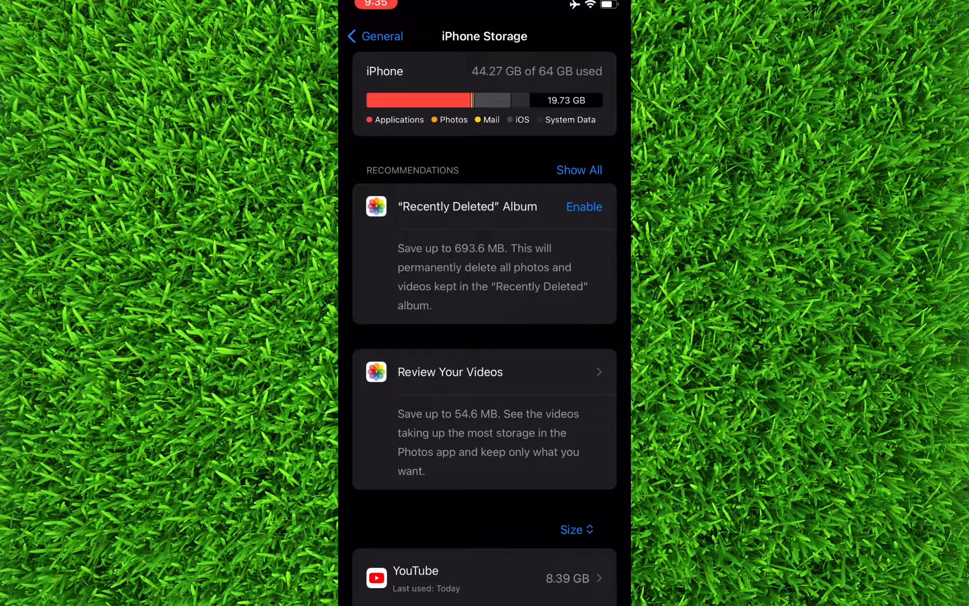
pyautogui.scroll(-3)
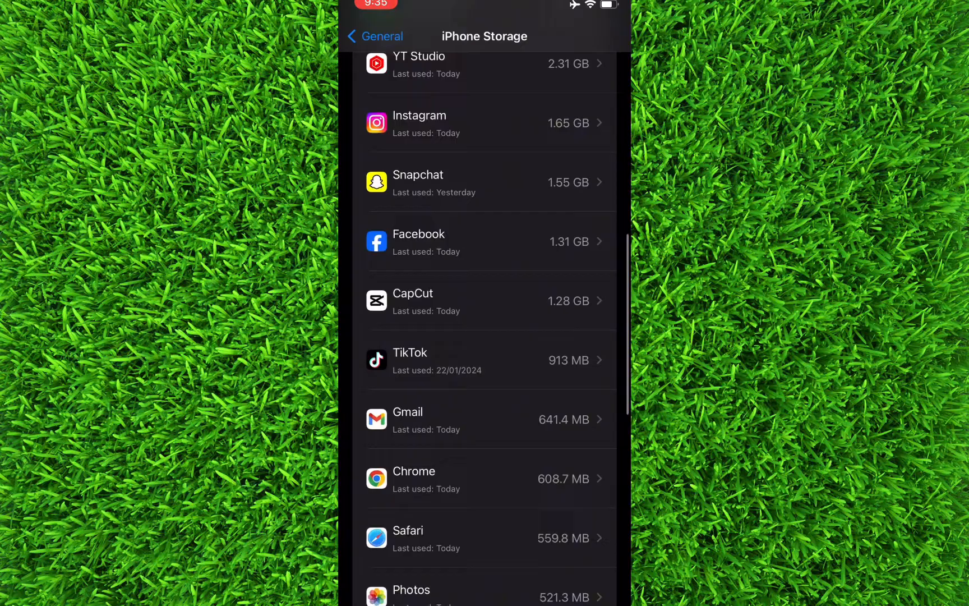
pyautogui.scroll(-3)
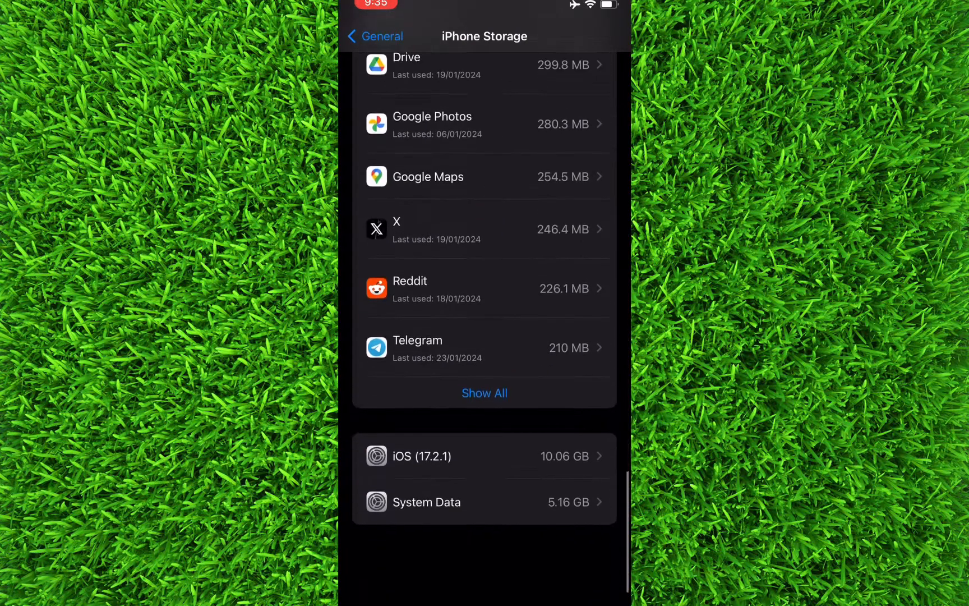
pyautogui.click(484, 347)
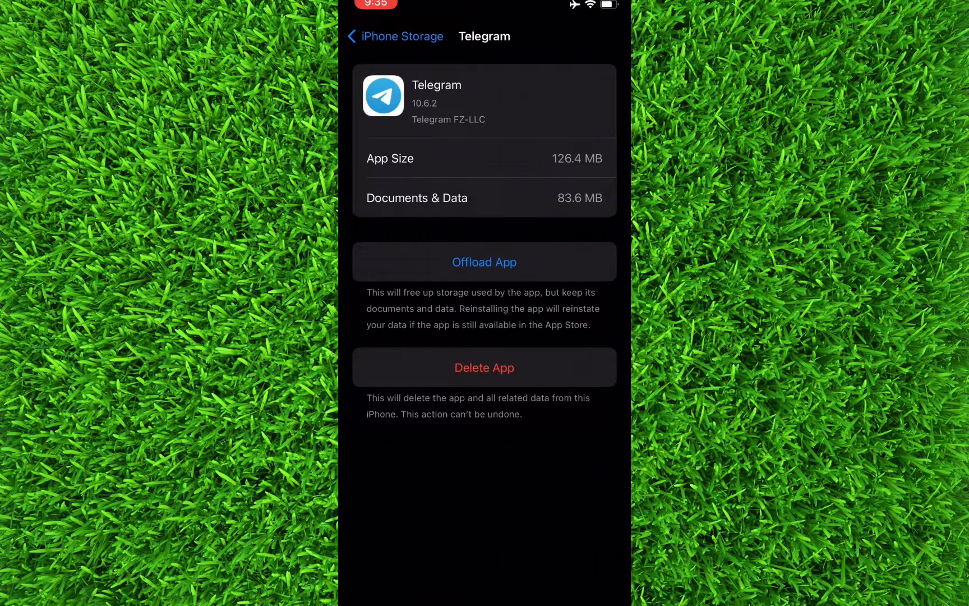
# Offload Telegram and confirm, keeping its documents and data.
pyautogui.click(484, 262)
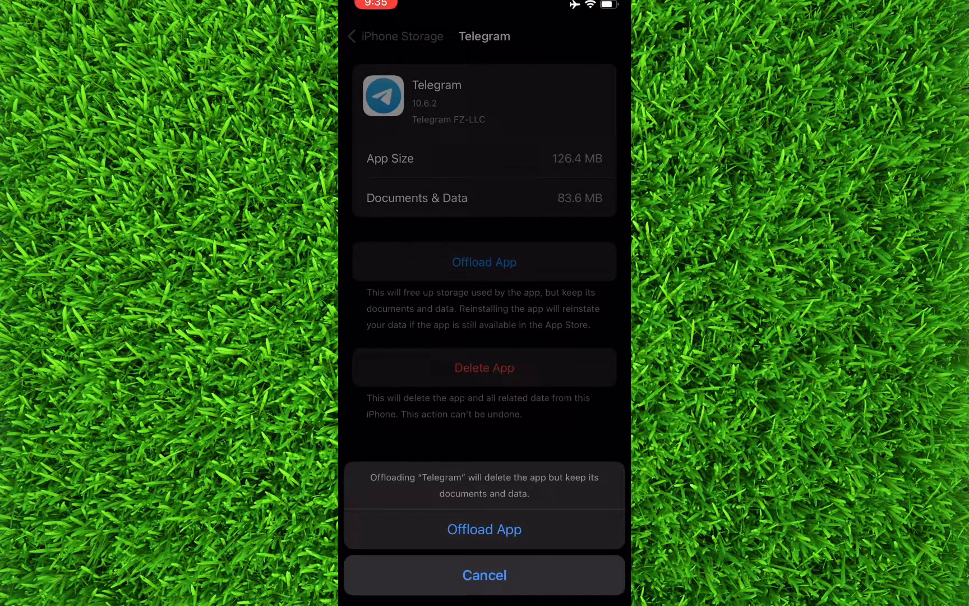
pyautogui.click(484, 574)
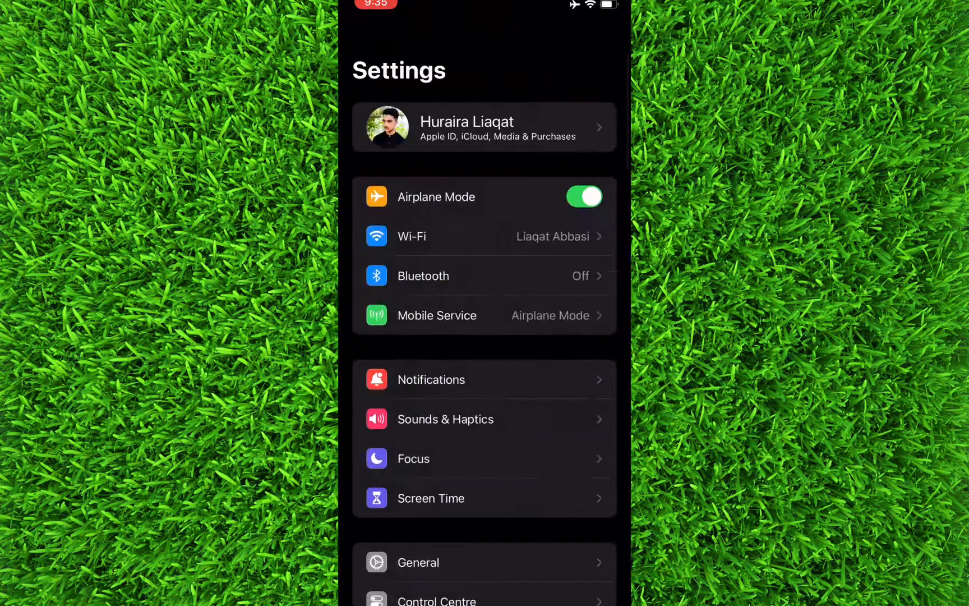